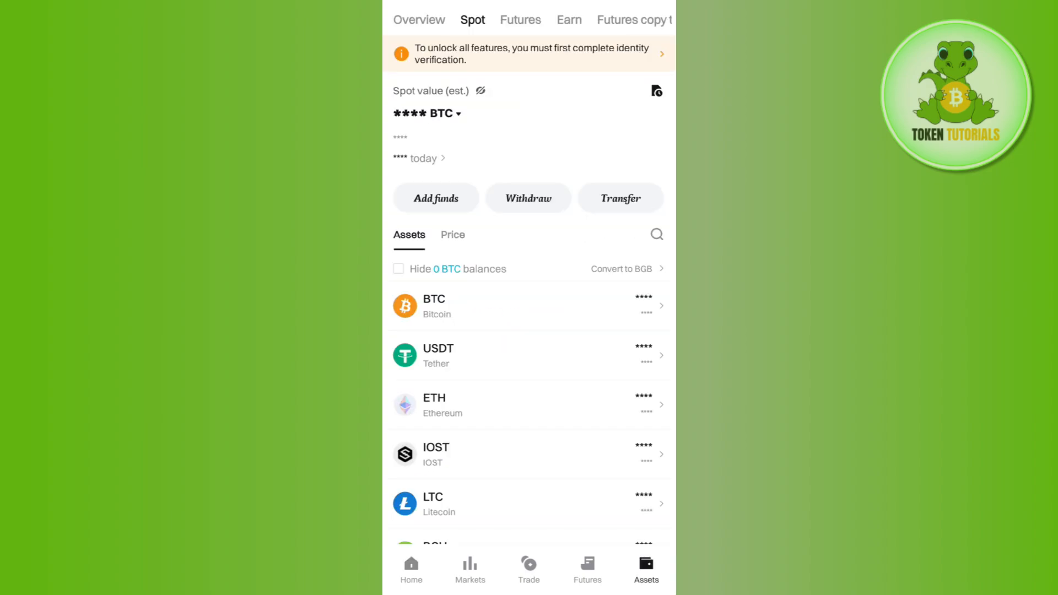
# - From the Assets overview, start a withdrawal to reach the coin selection list
pyautogui.click(418, 20)
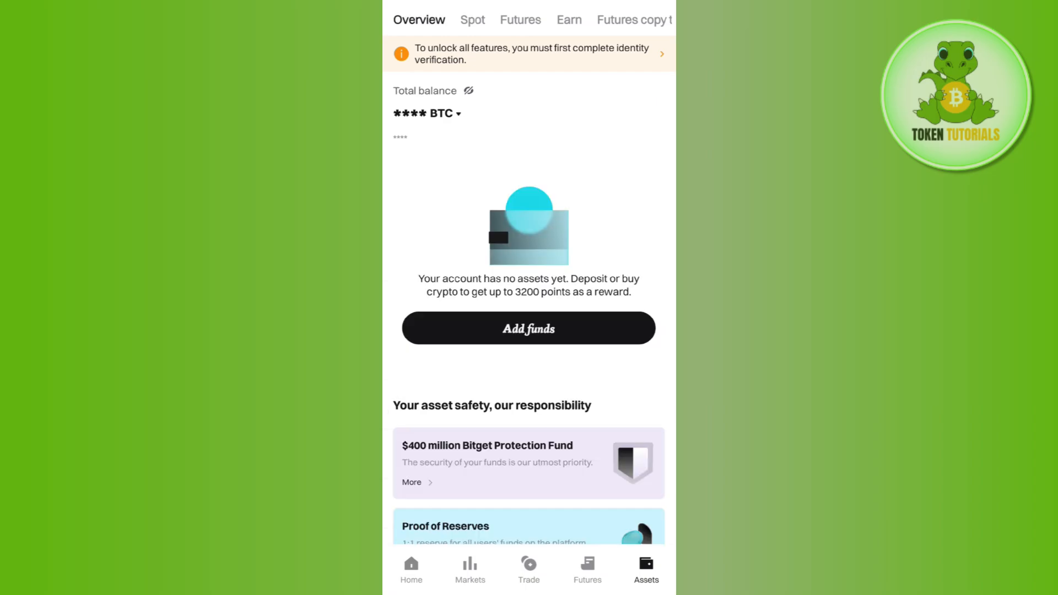
pyautogui.click(473, 19)
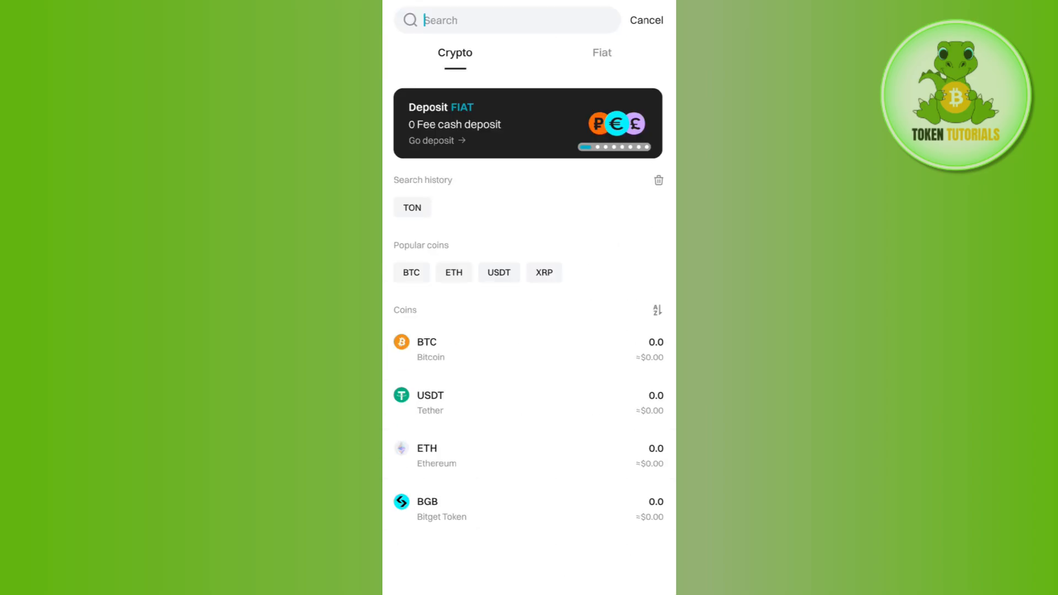
# - Search 'to' for TON and choose On-chain withdrawal on the TON(TONCOIN) network
pyautogui.write('ton')
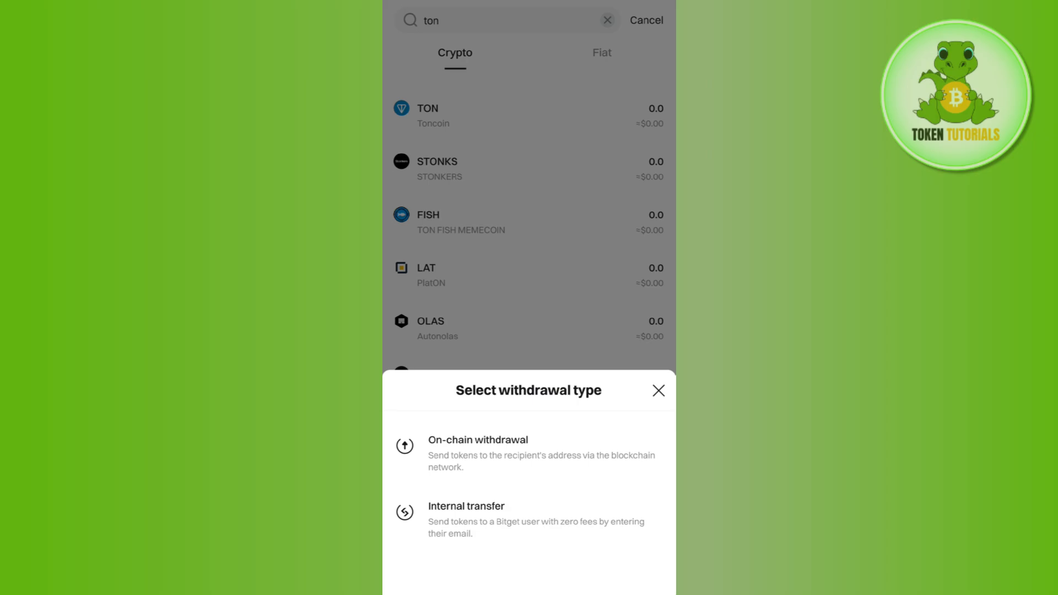
pyautogui.click(477, 439)
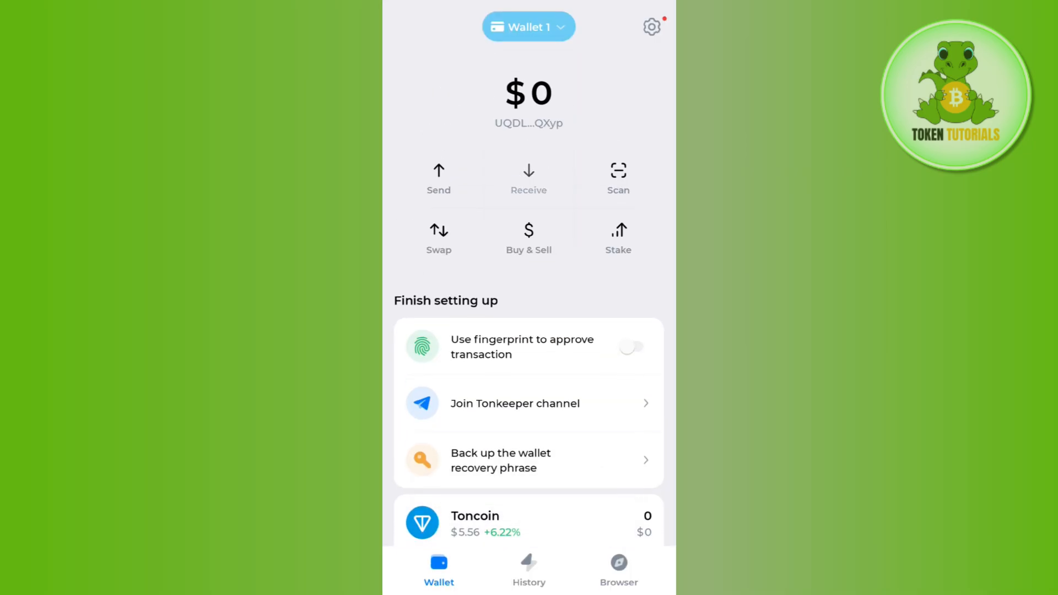
# - Check Tonkeeper's Wallet 1 balance, then return to Bitget's TON withdrawal form and scroll down
pyautogui.click(528, 178)
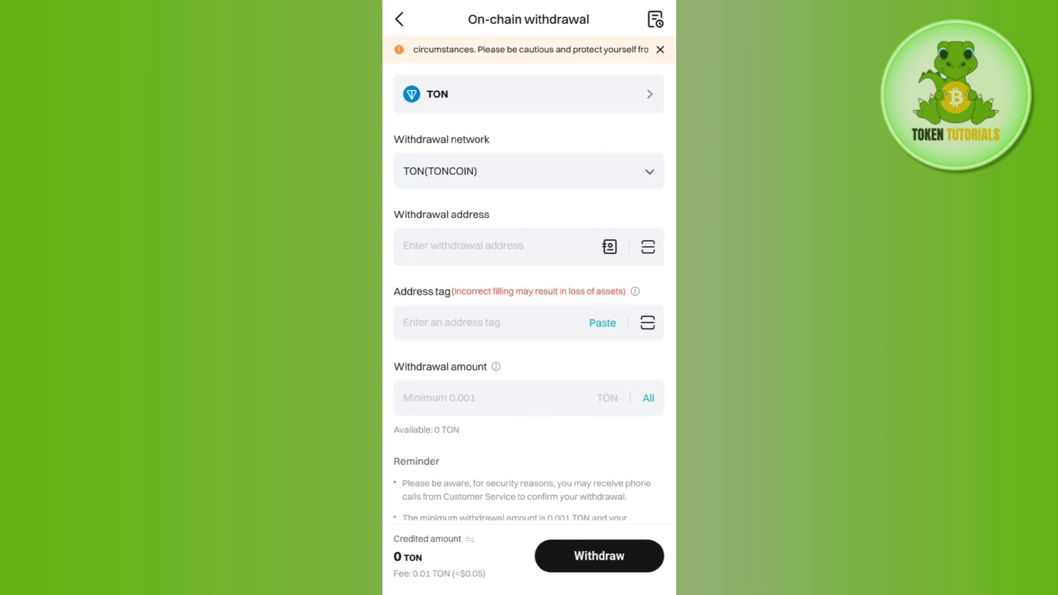
pyautogui.scroll(-3)
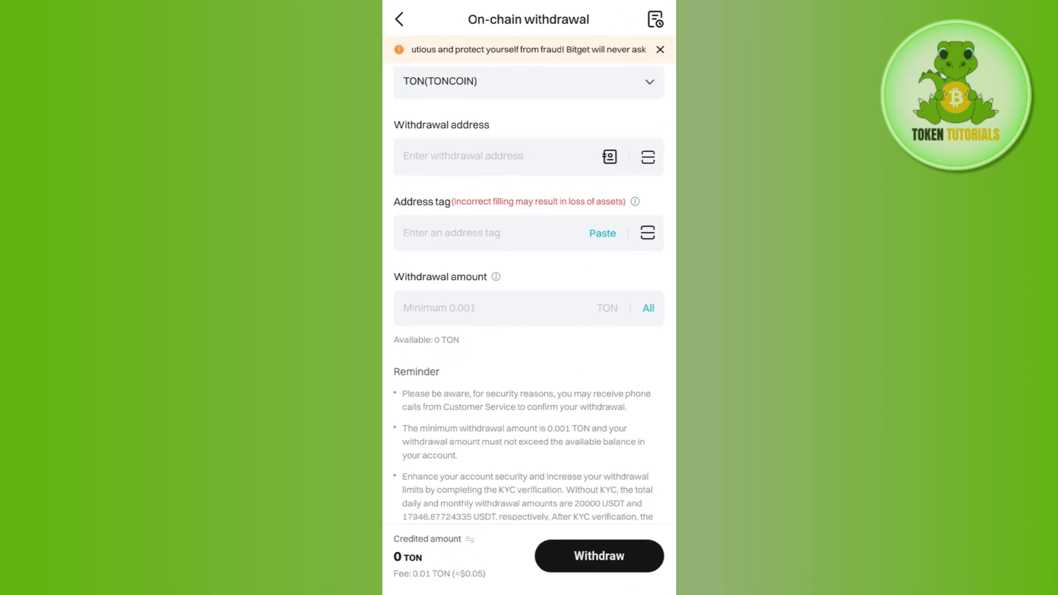